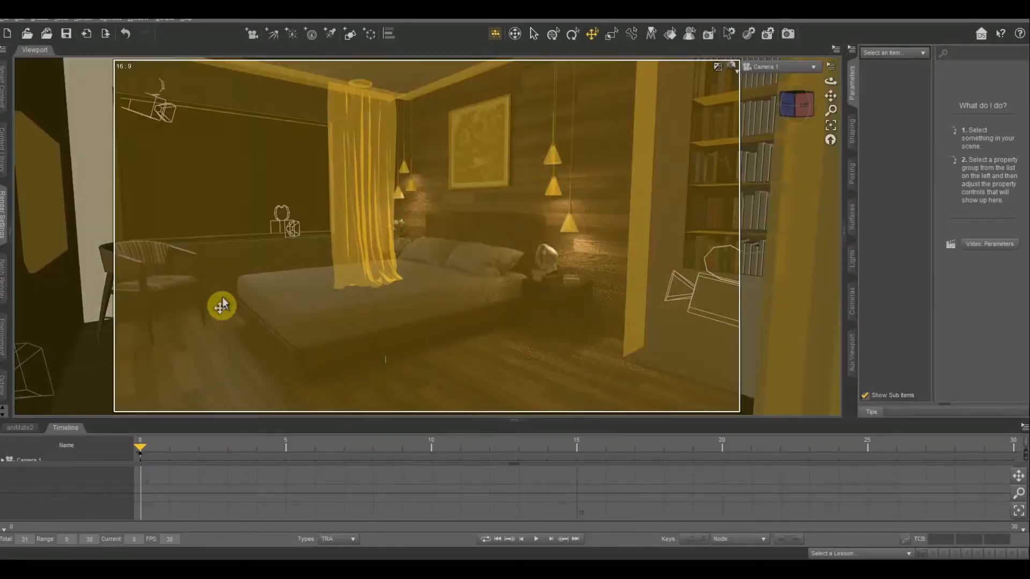
mouse_move(234, 299)
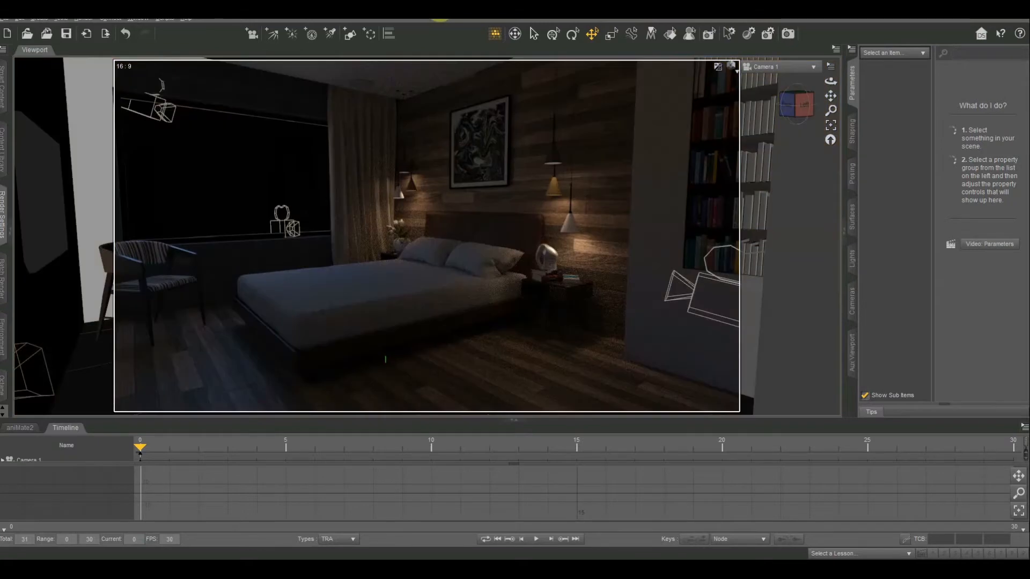
Select the chair in the bedroom scene viewport.
click(282, 230)
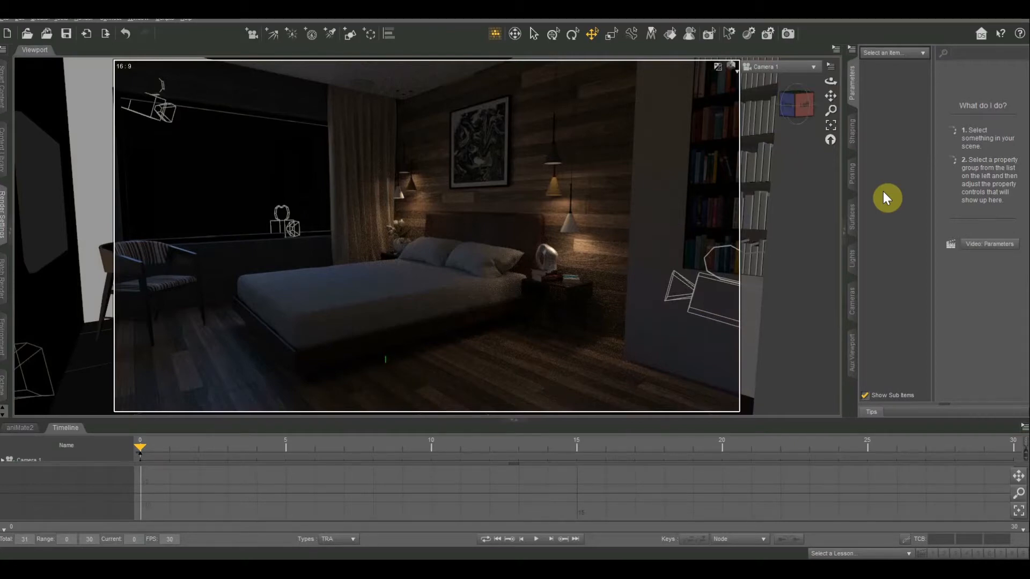
click(157, 294)
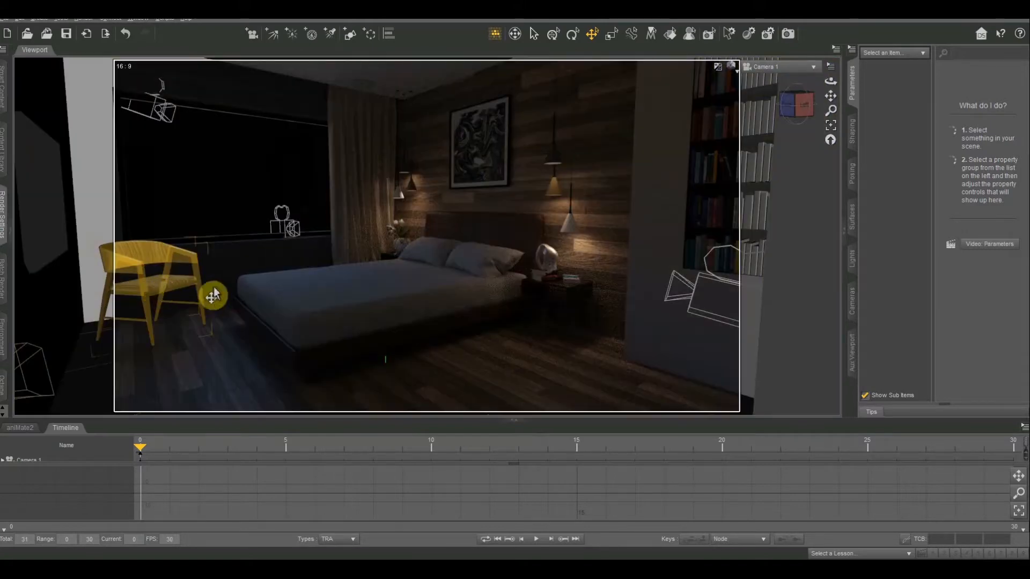
click(452, 294)
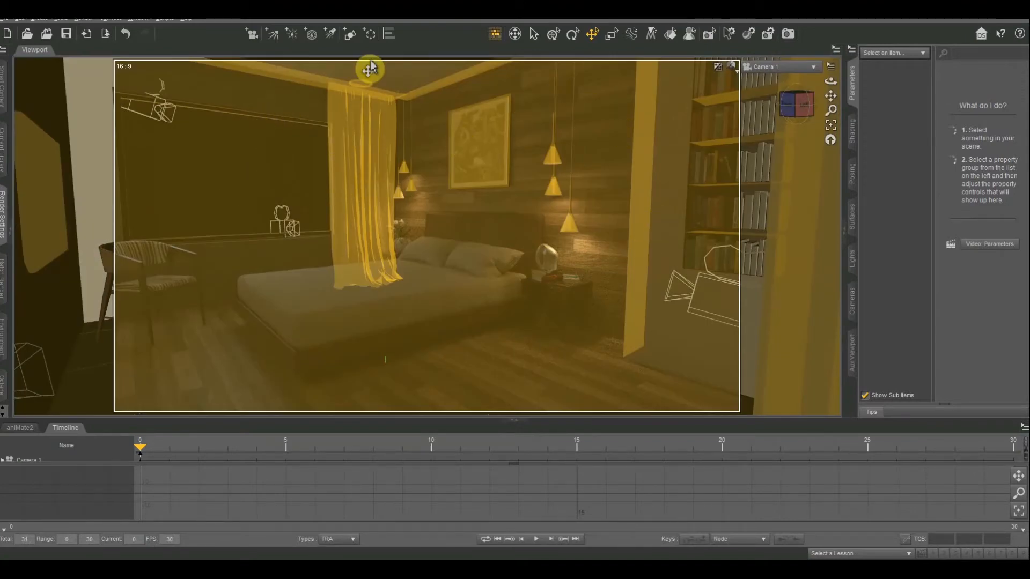
mouse_move(604, 135)
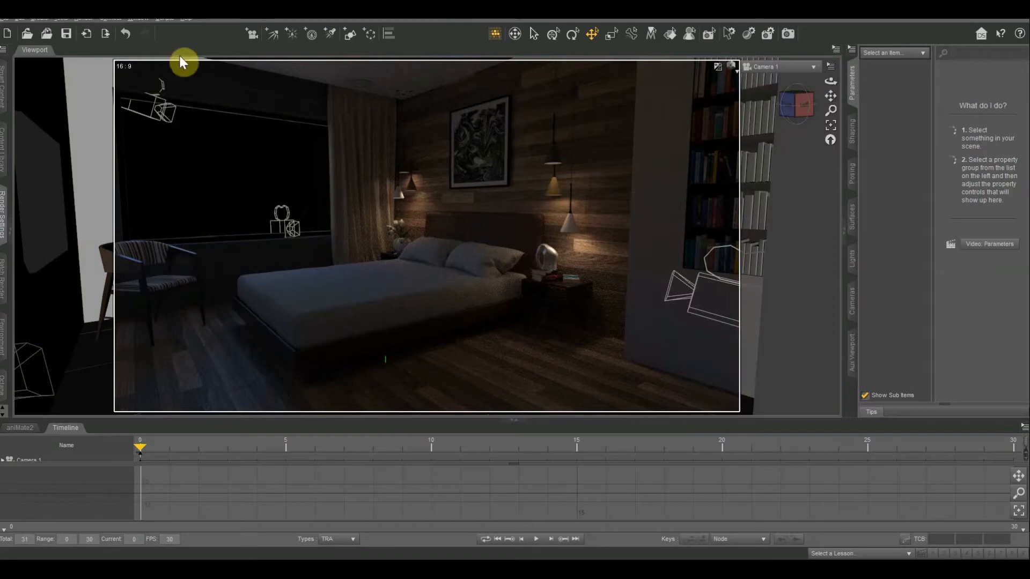
click(246, 296)
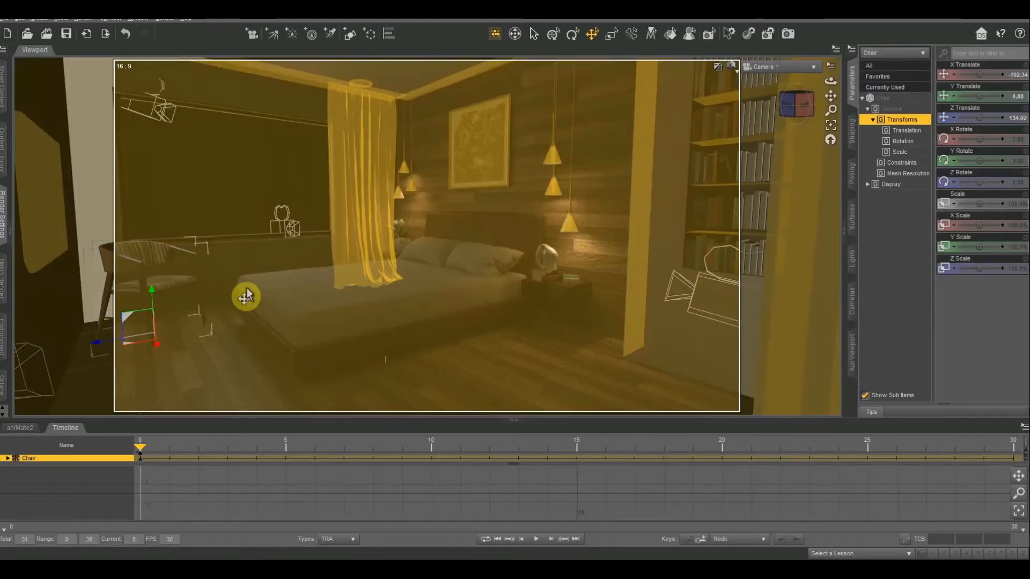
Show the chair's surface material settings in the Surfaces pane.
click(894, 53)
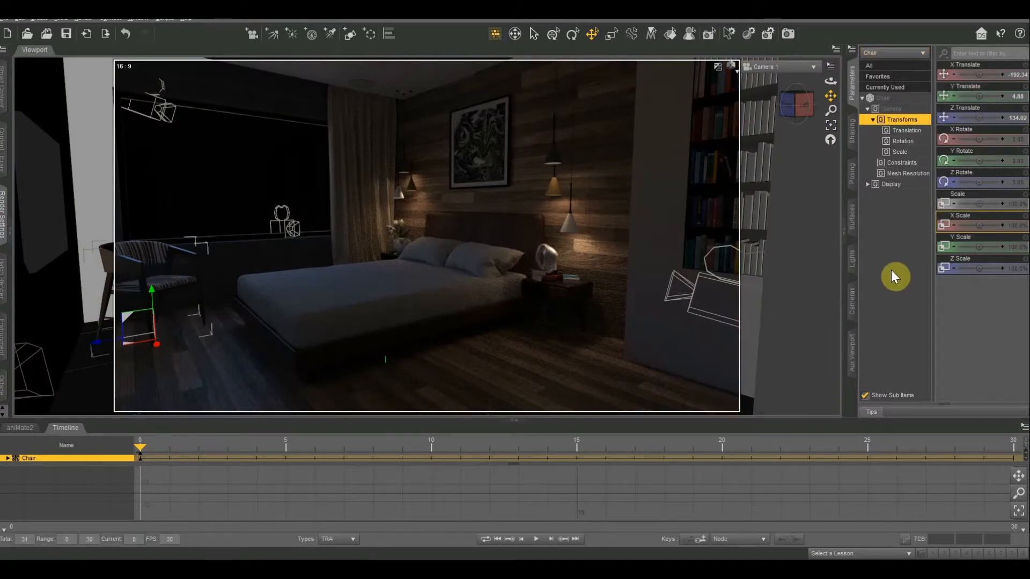
mouse_move(851, 223)
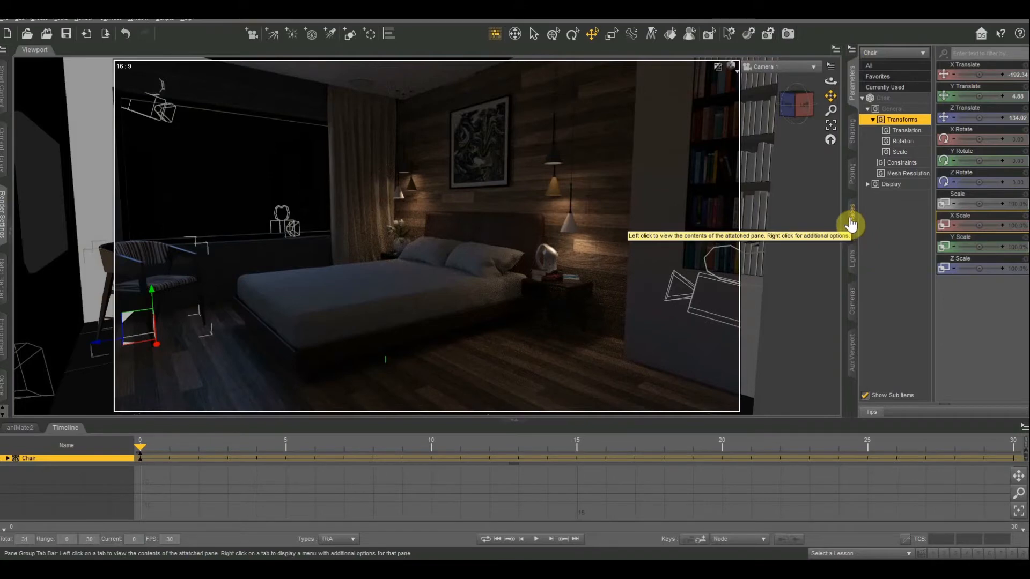
click(852, 226)
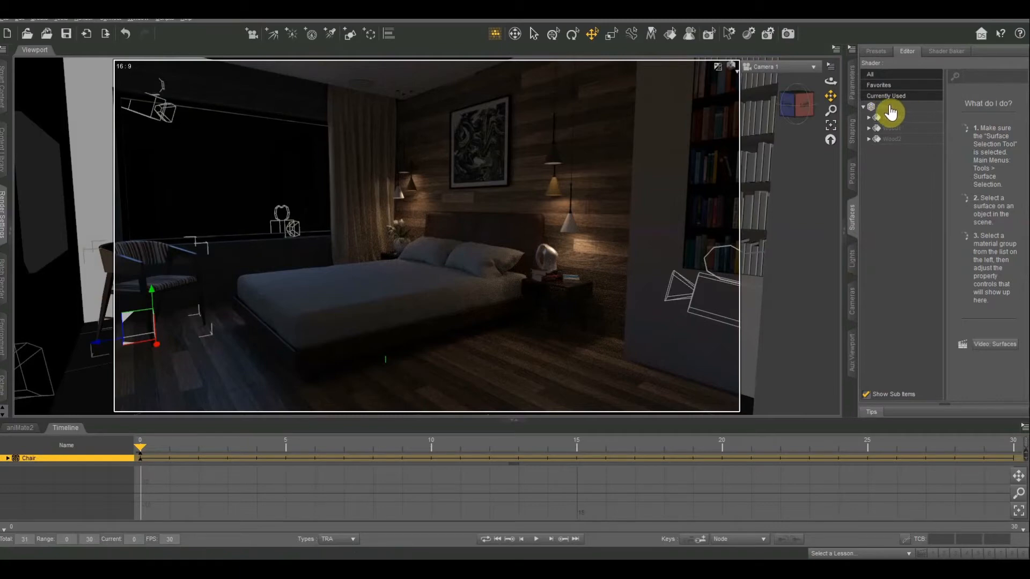
Select the Chair node so Cushion, Wood1 and Wood2 show their shared properties.
click(887, 106)
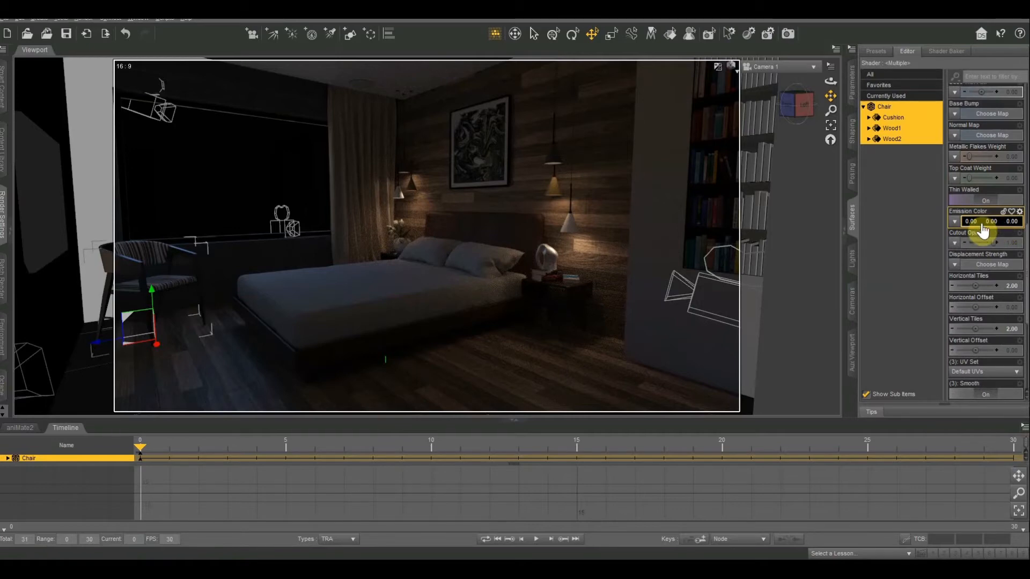
Set the chair's Emission Color to pure white so it becomes a light source.
click(991, 221)
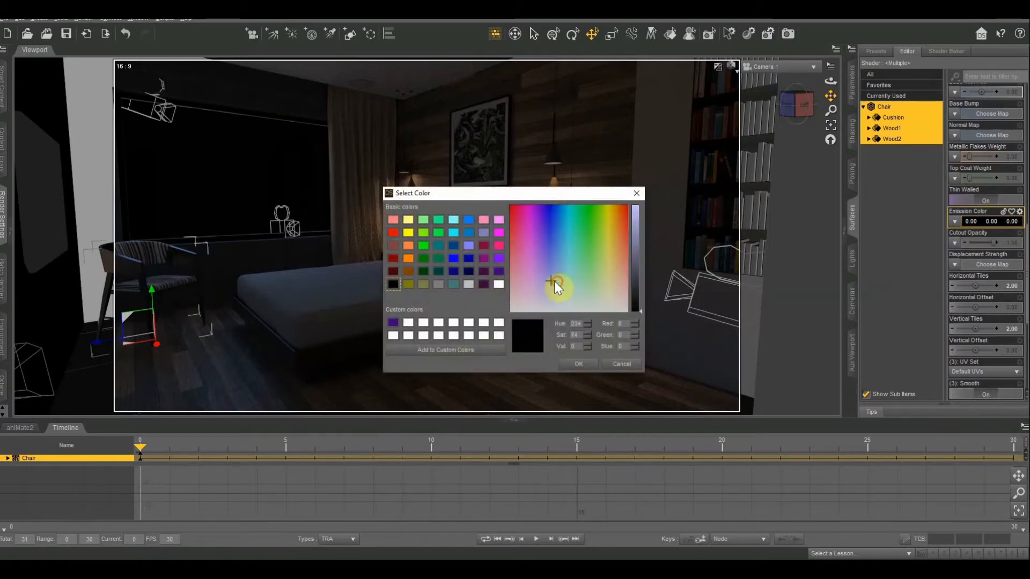
click(538, 309)
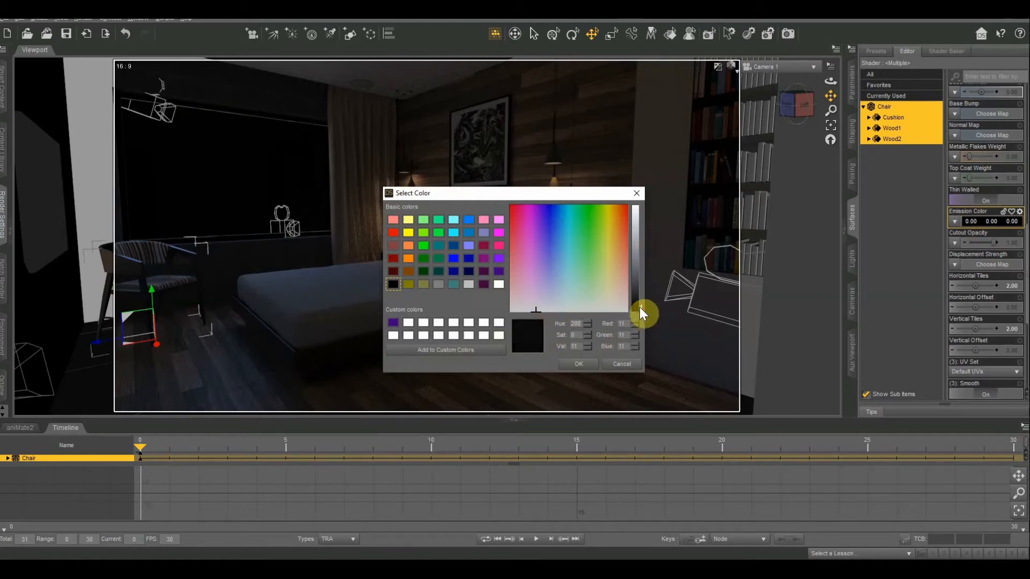
drag(640, 312, 636, 203)
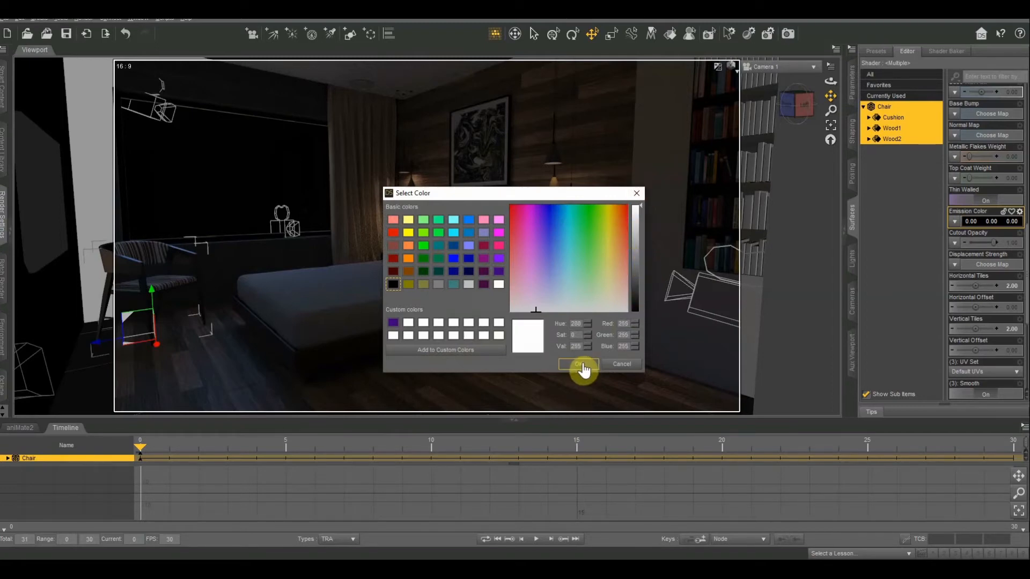
click(576, 364)
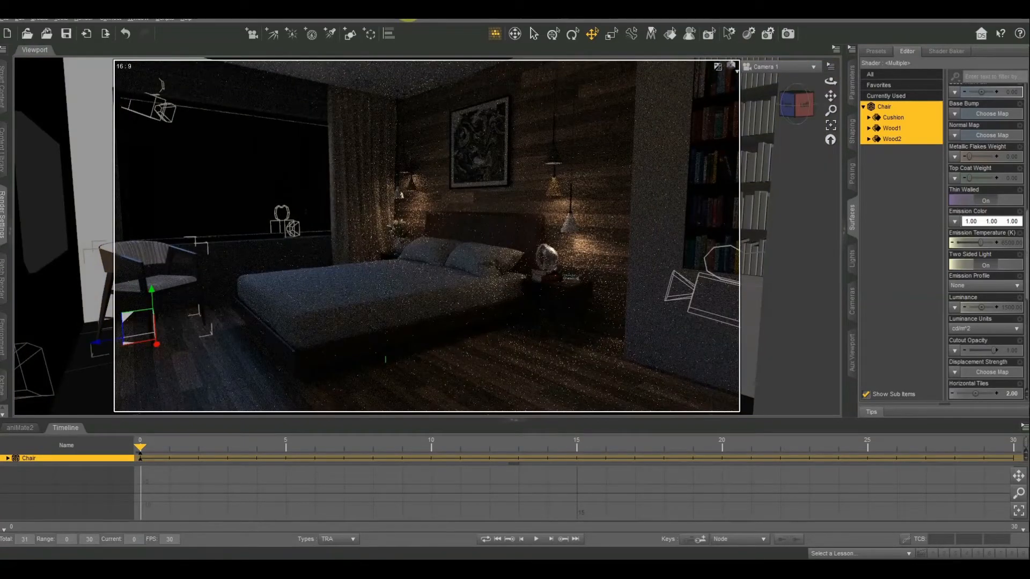
mouse_move(927, 281)
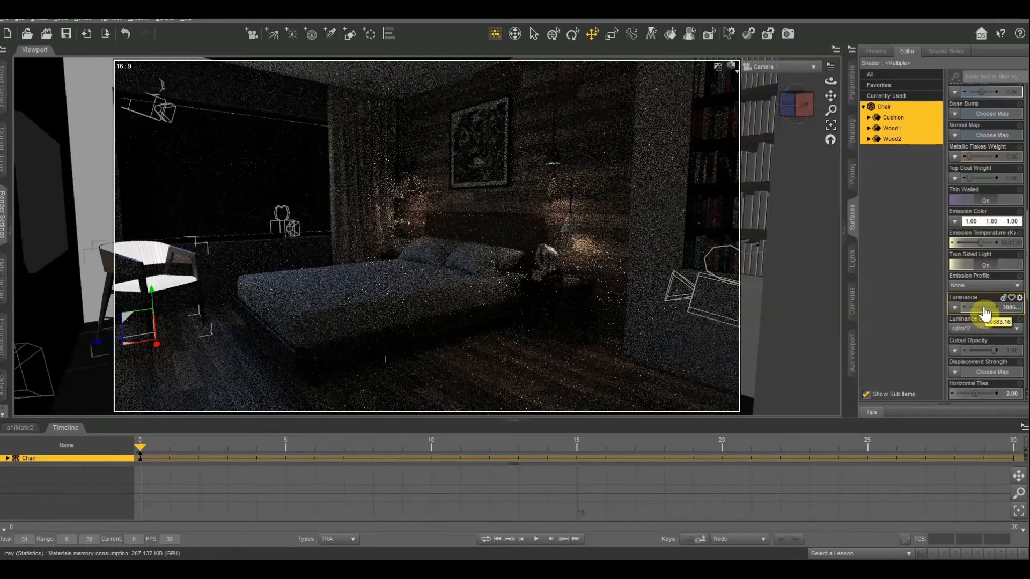
Raise the chair's Luminance so it glows bright white and lights the room.
drag(981, 306, 978, 307)
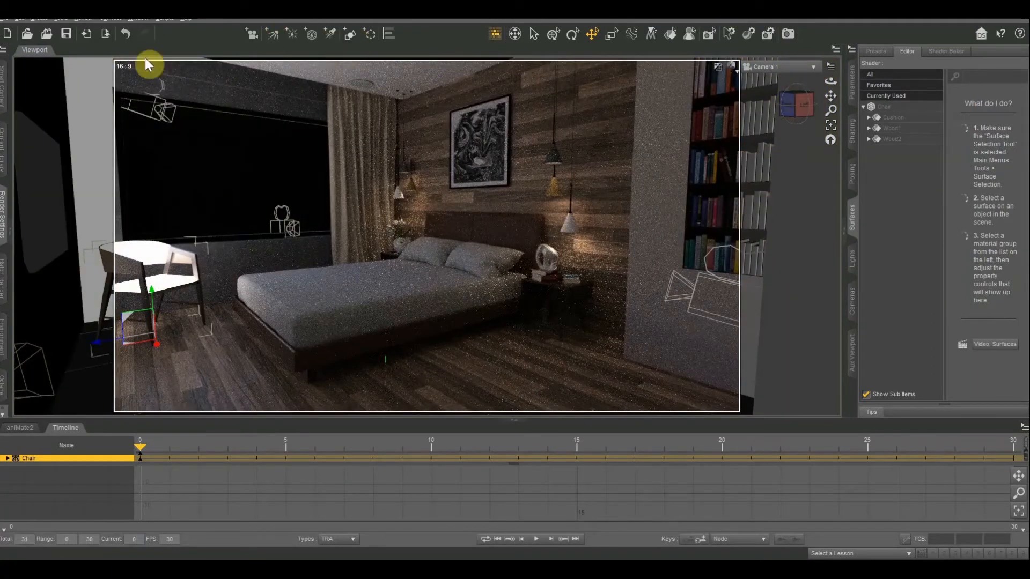
Switch the viewport to Camera 3, facing the bed and wall art.
click(142, 285)
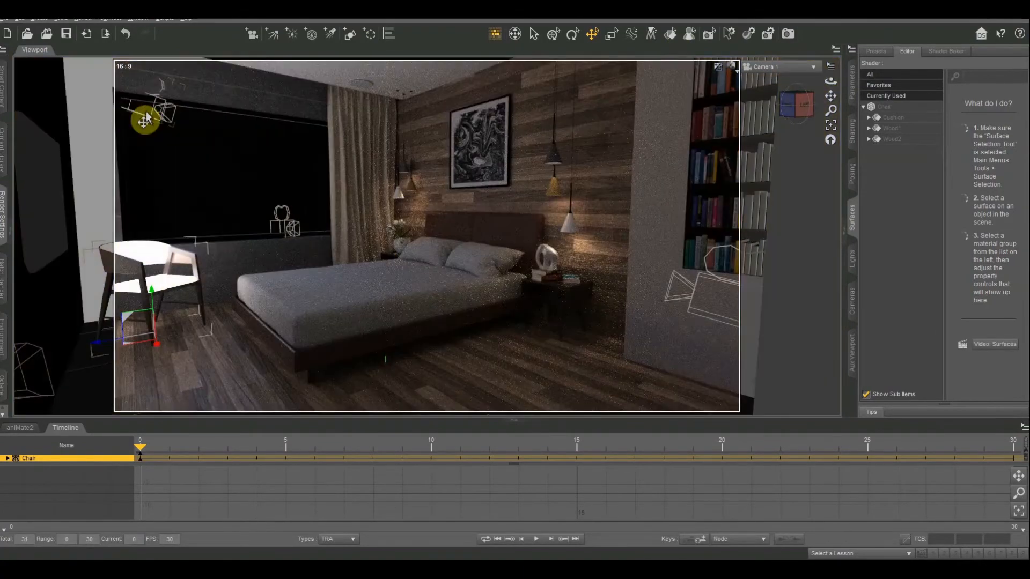
click(811, 67)
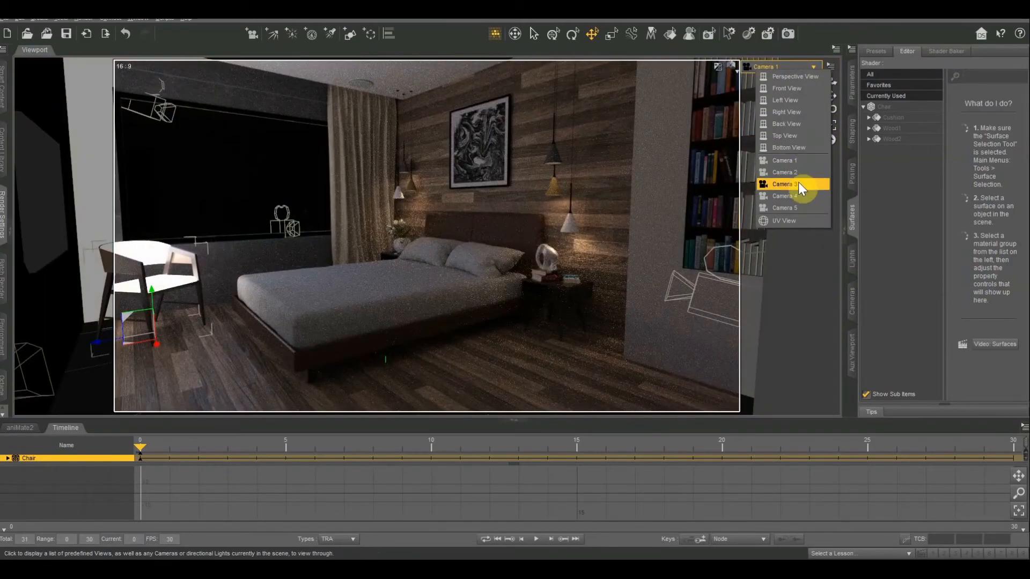
click(783, 183)
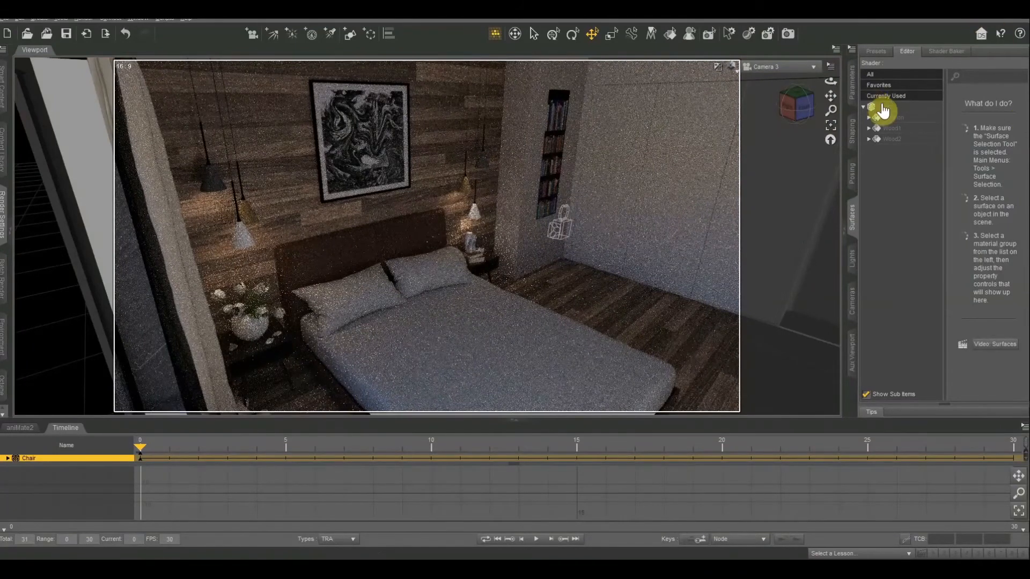
Reselect all chair surfaces and tint the emission a bluish colour.
click(885, 106)
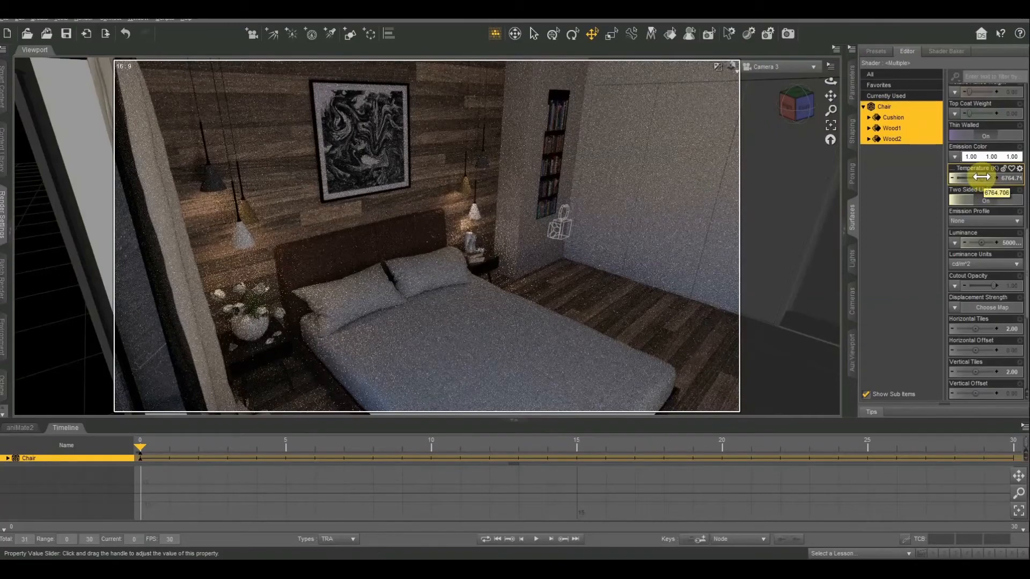
drag(965, 178, 991, 178)
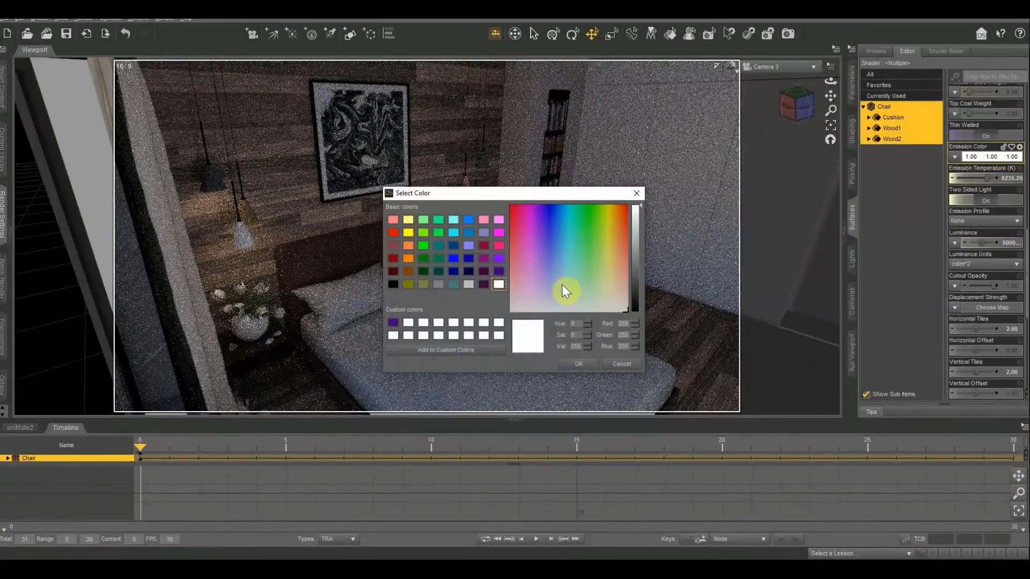
click(559, 291)
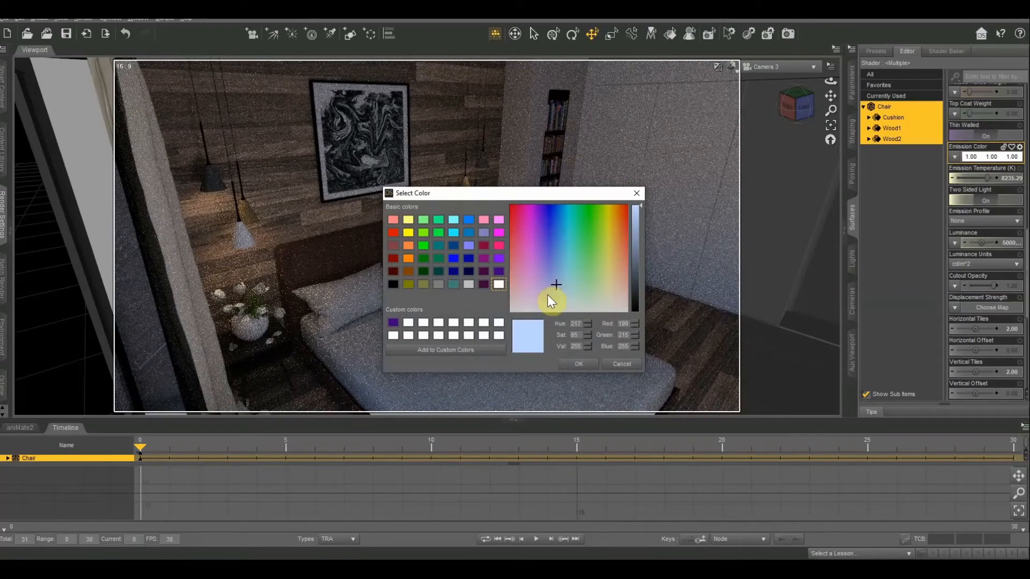
click(577, 363)
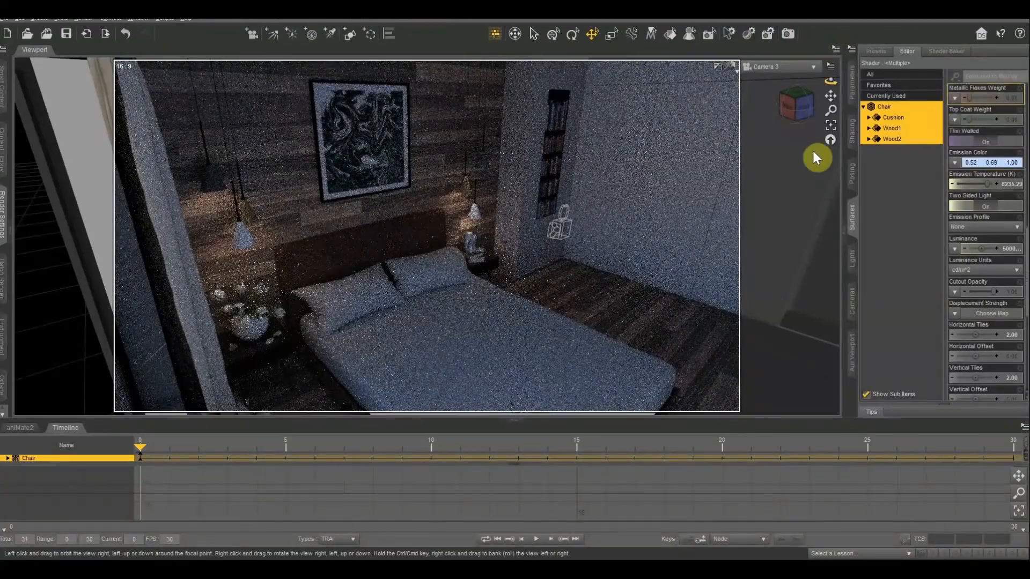
Refine the emission to a pale sky-blue and confirm it.
click(971, 162)
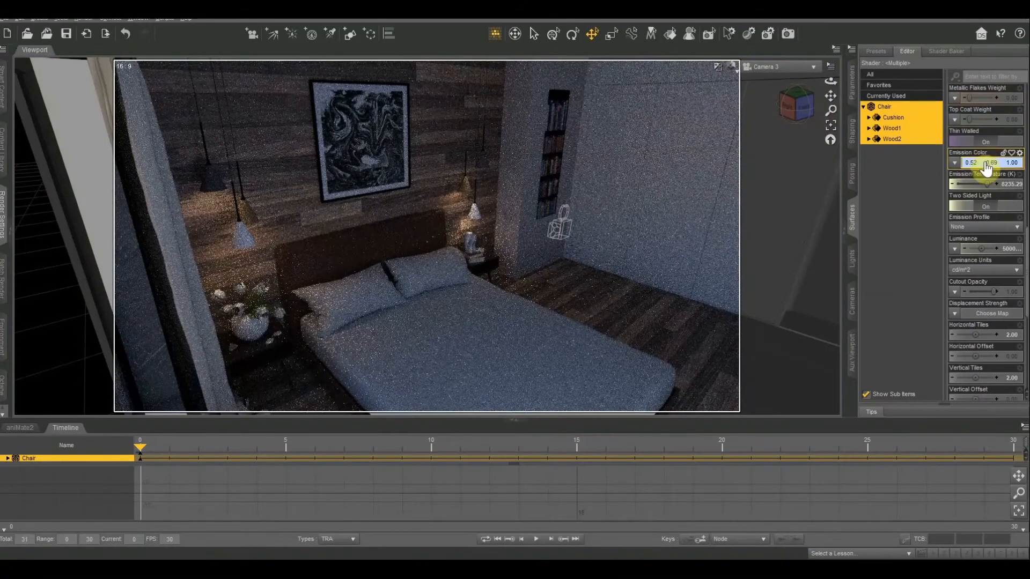
click(978, 162)
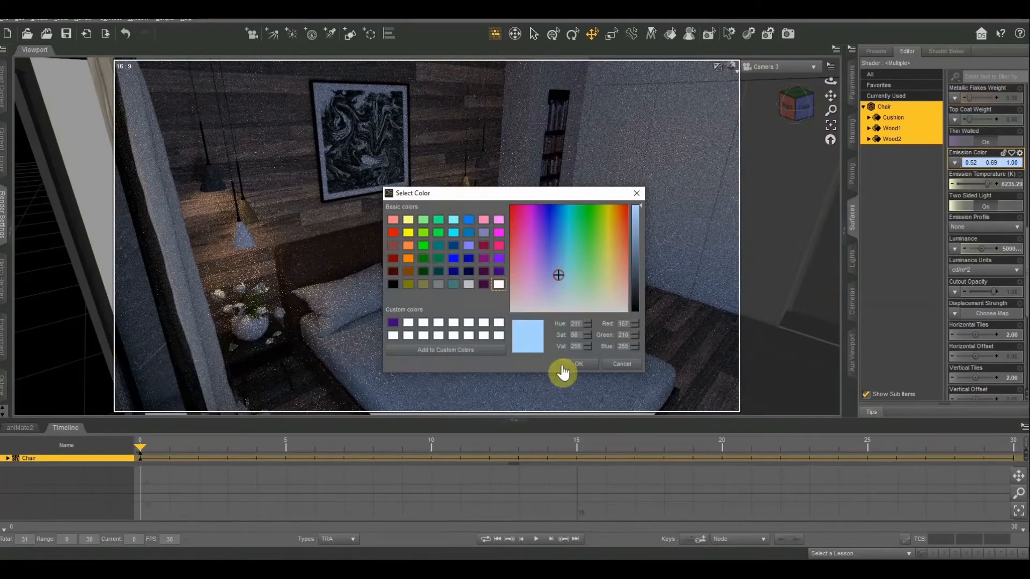
click(577, 363)
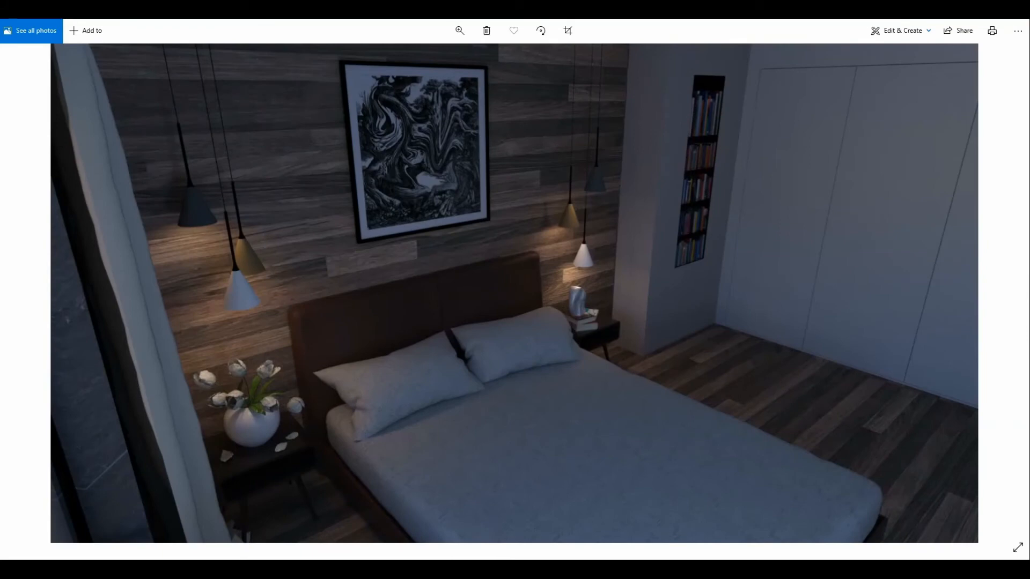
Inspect the final bedroom render and bring up its context menu of image actions.
click(393, 238)
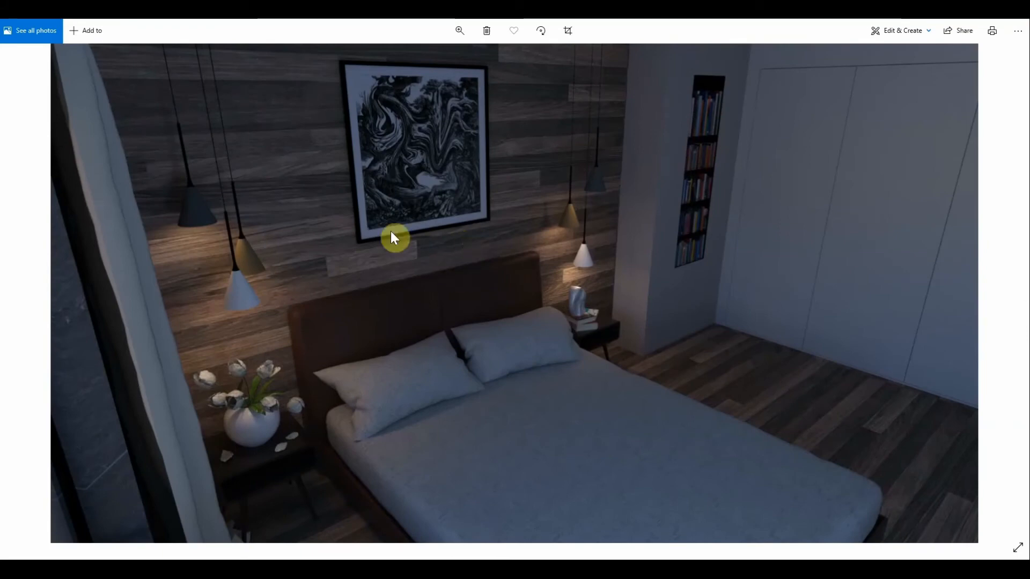
mouse_move(599, 381)
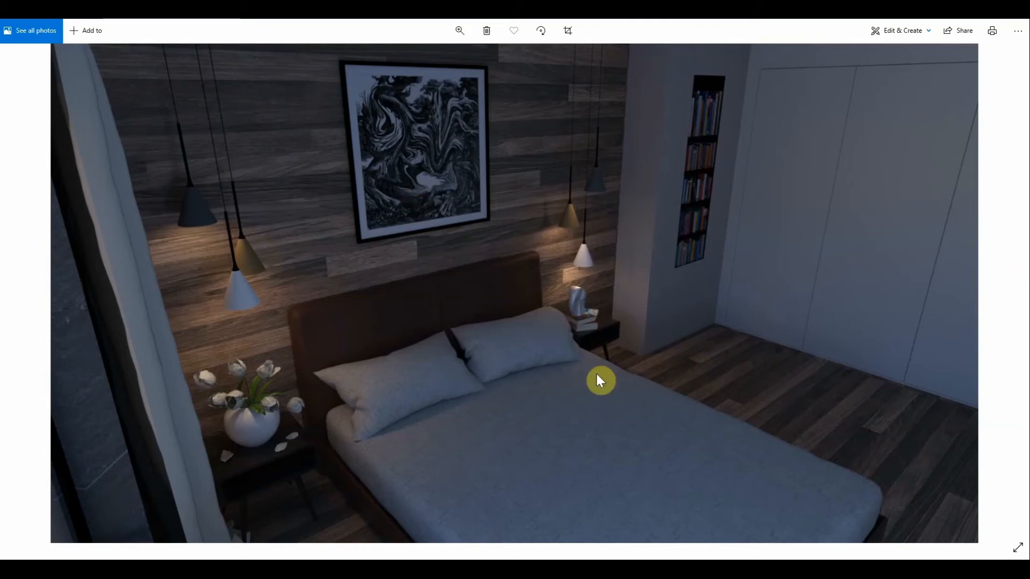
mouse_move(588, 179)
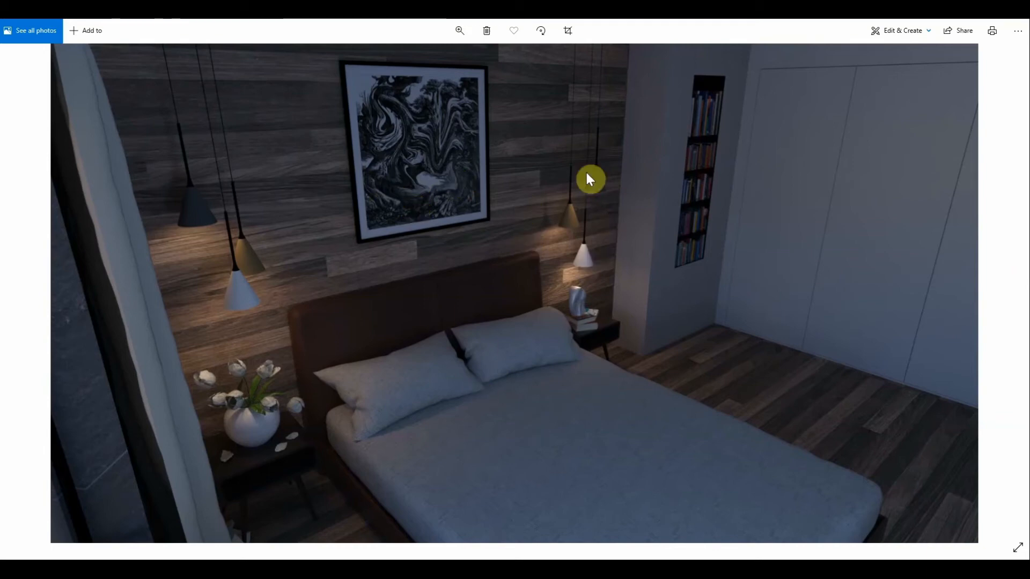
mouse_move(477, 188)
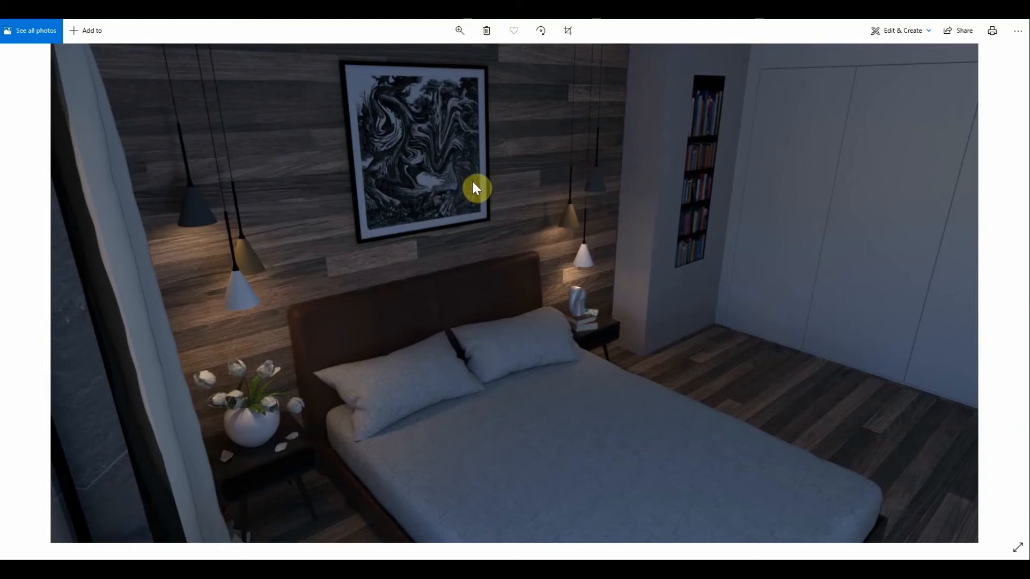
mouse_move(798, 292)
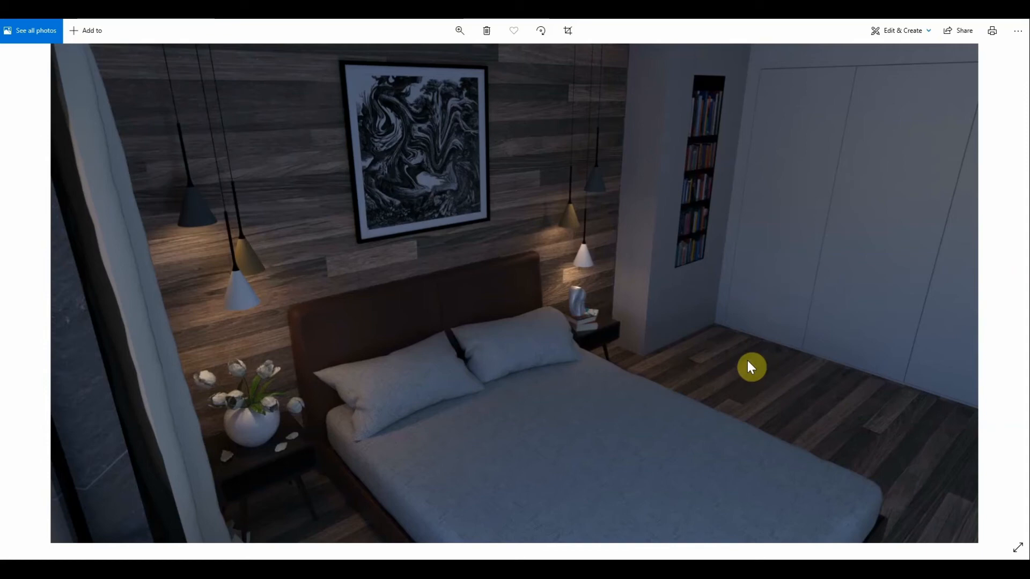
mouse_move(771, 497)
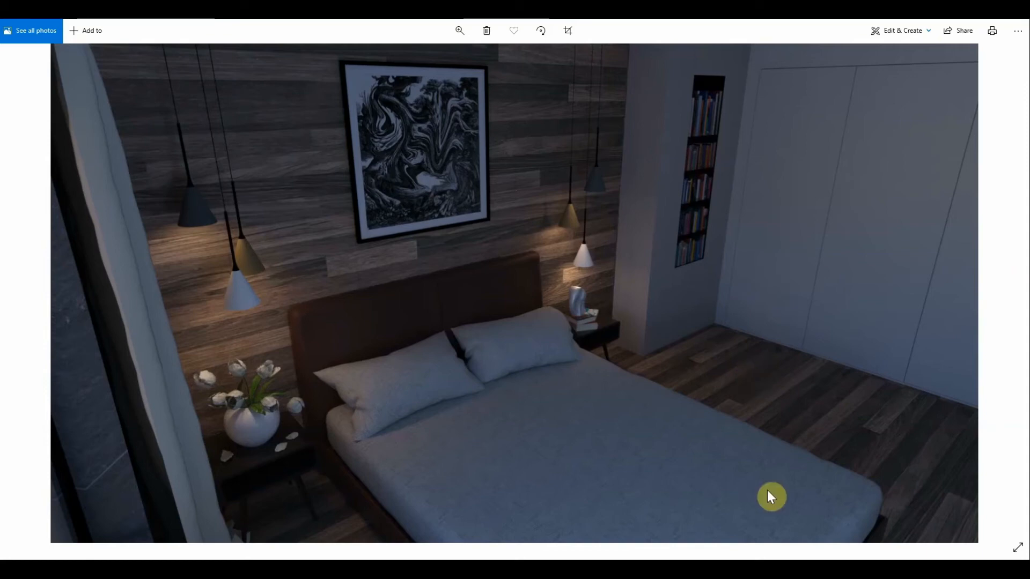
mouse_move(485, 303)
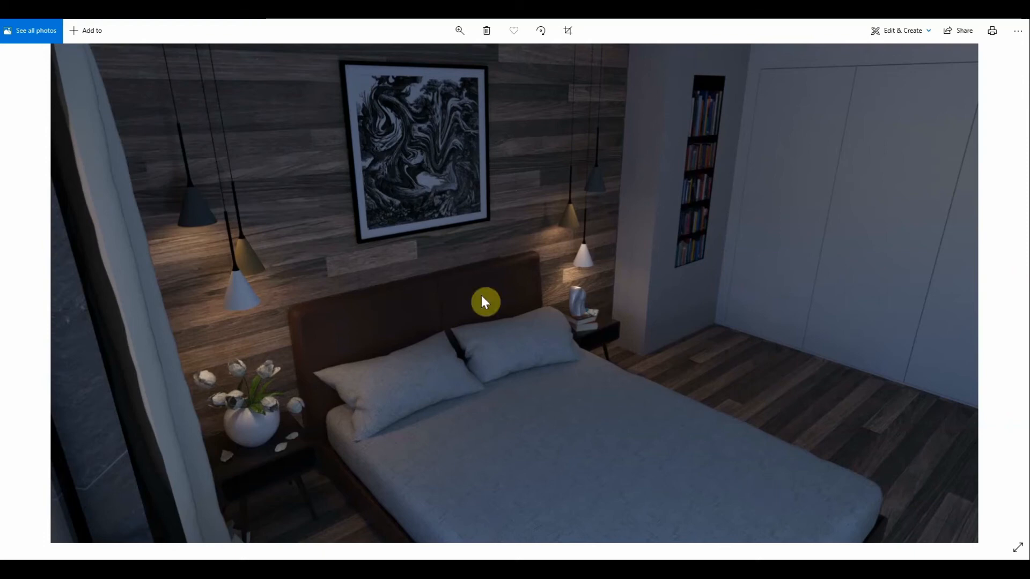
mouse_move(504, 365)
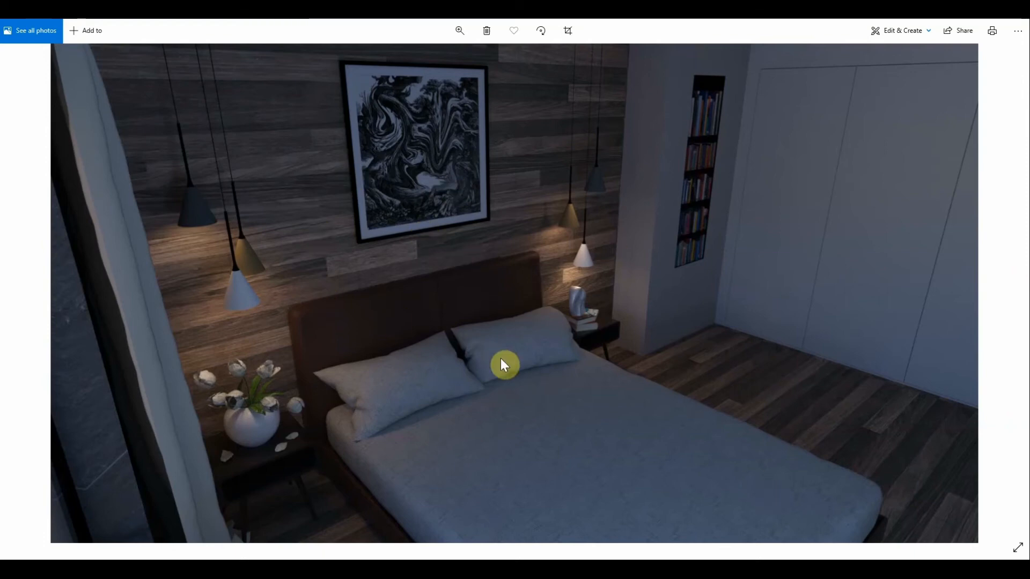
mouse_move(438, 110)
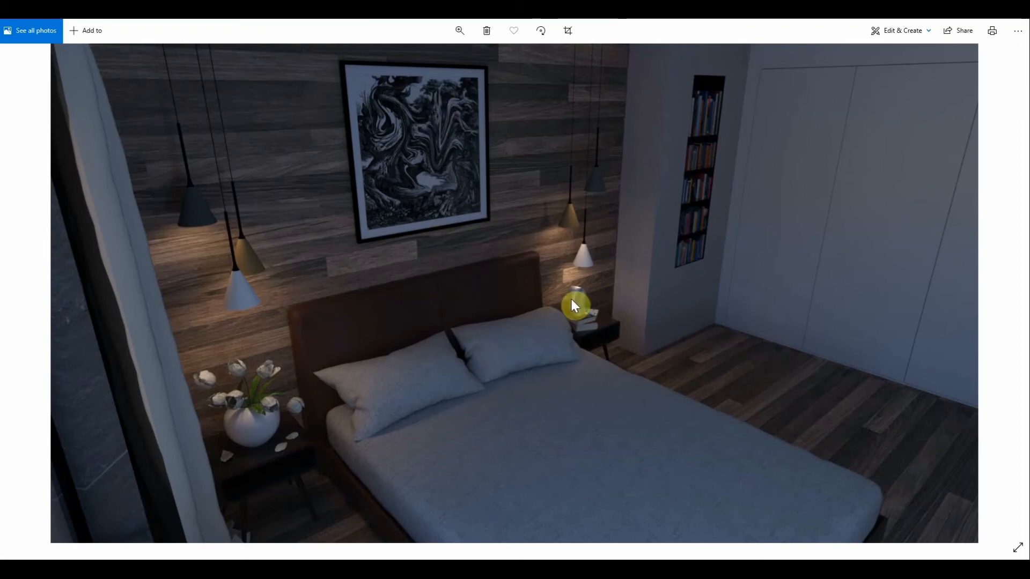
mouse_move(609, 439)
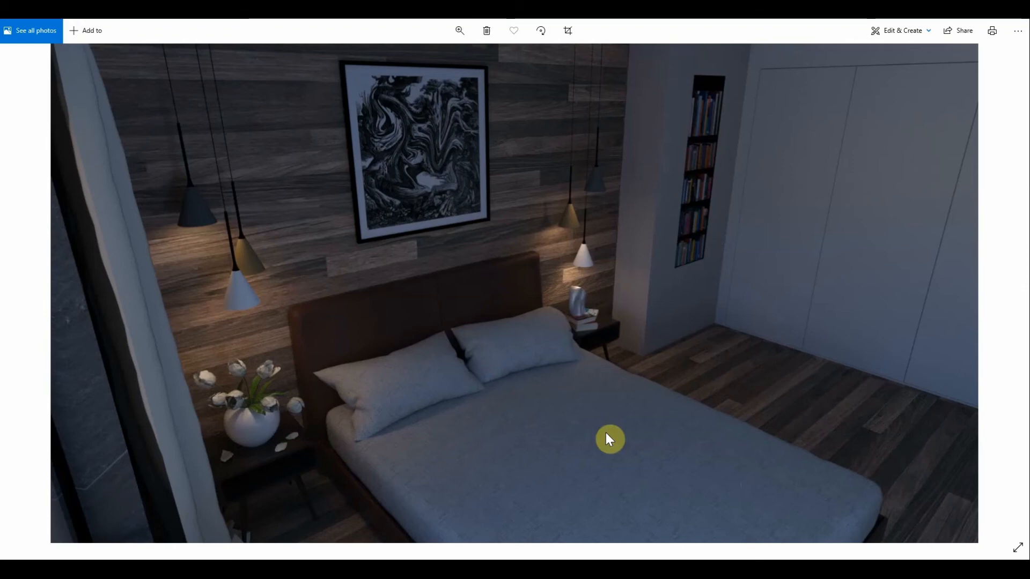
mouse_move(558, 90)
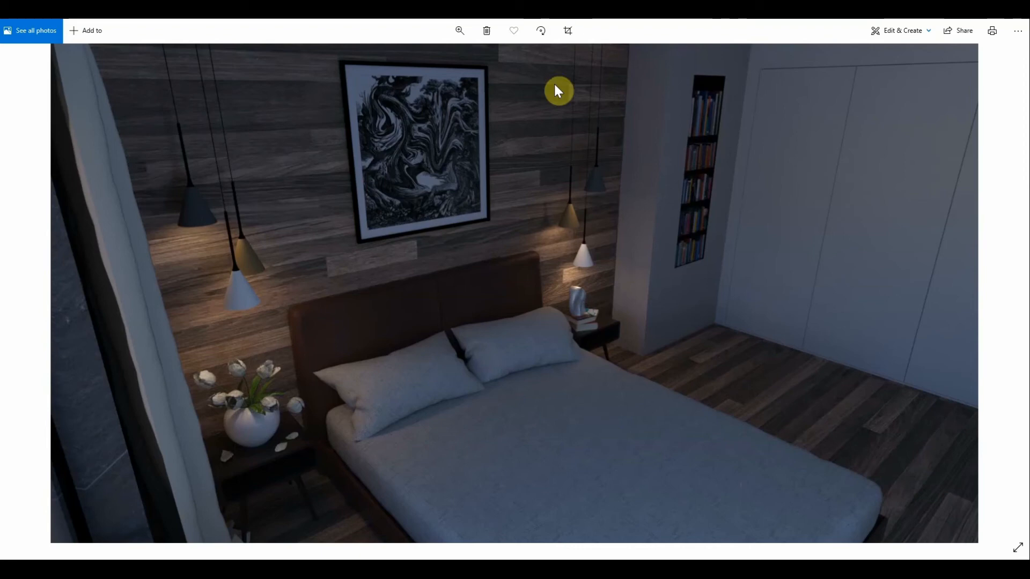
mouse_move(368, 106)
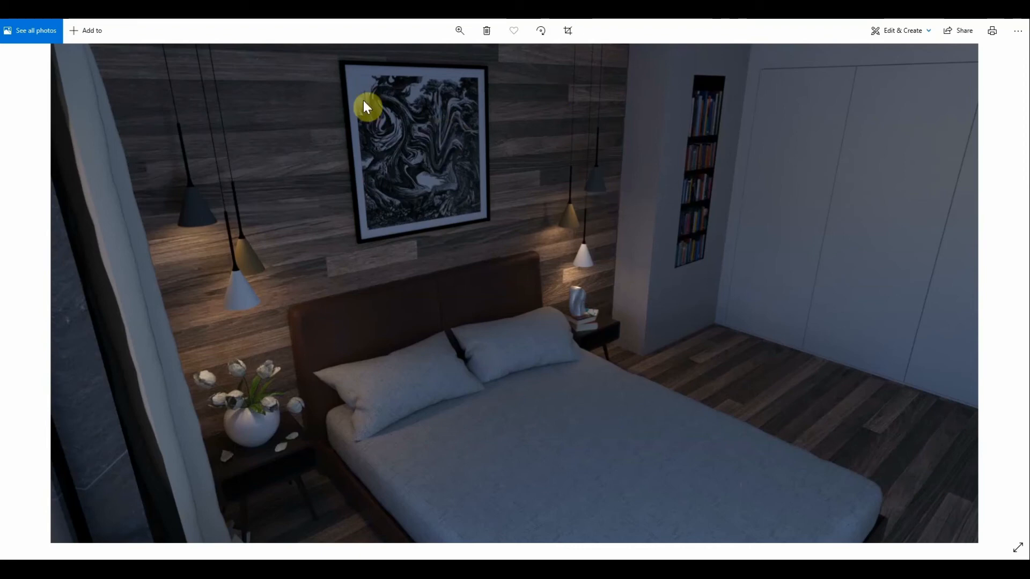
mouse_move(508, 142)
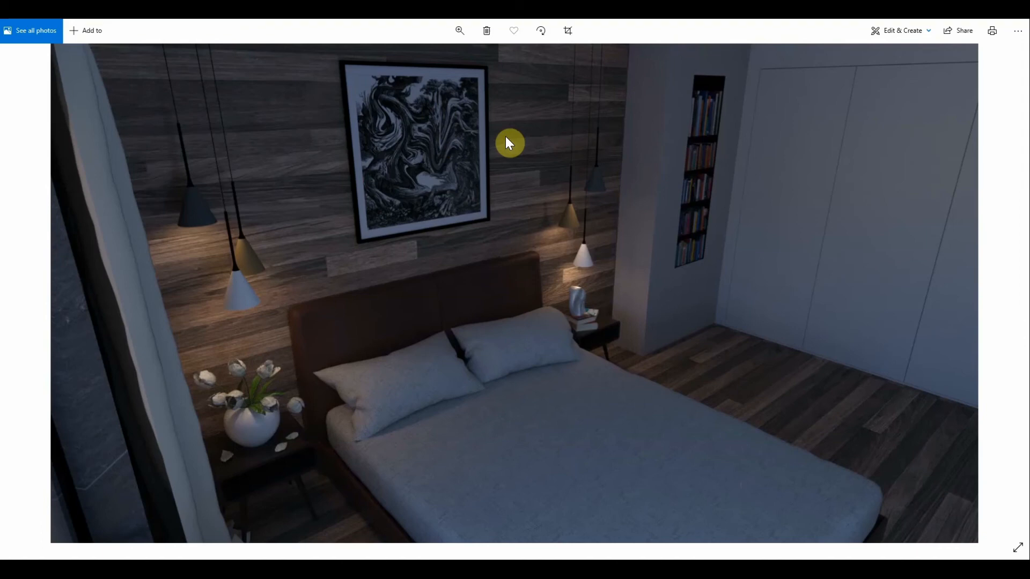
mouse_move(607, 255)
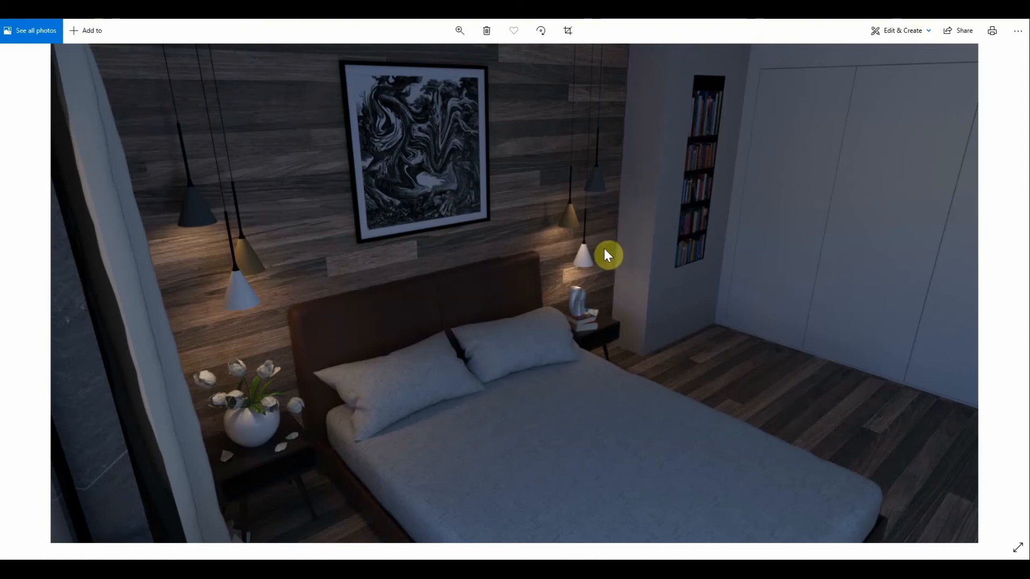
mouse_move(470, 248)
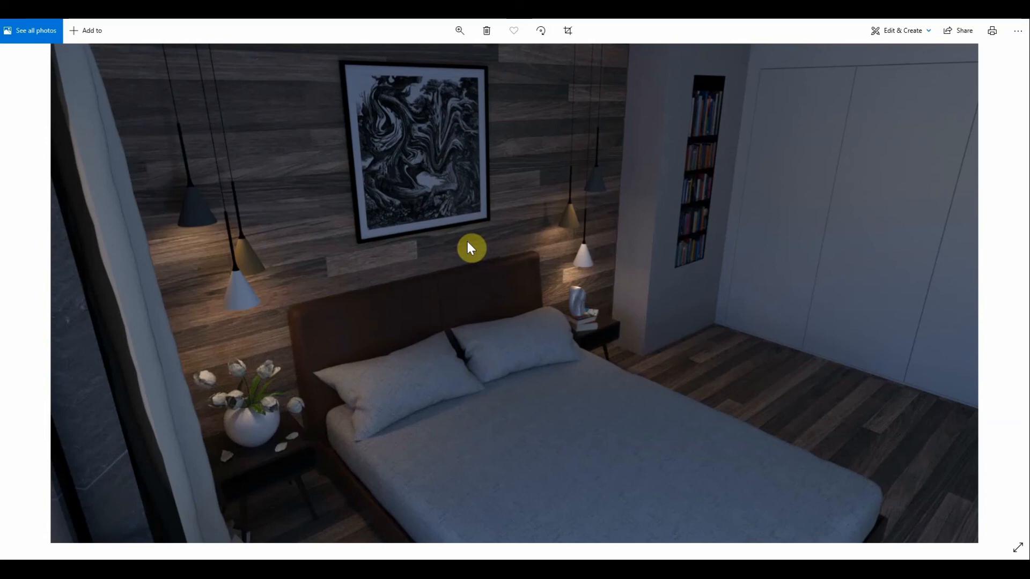
right_click(470, 248)
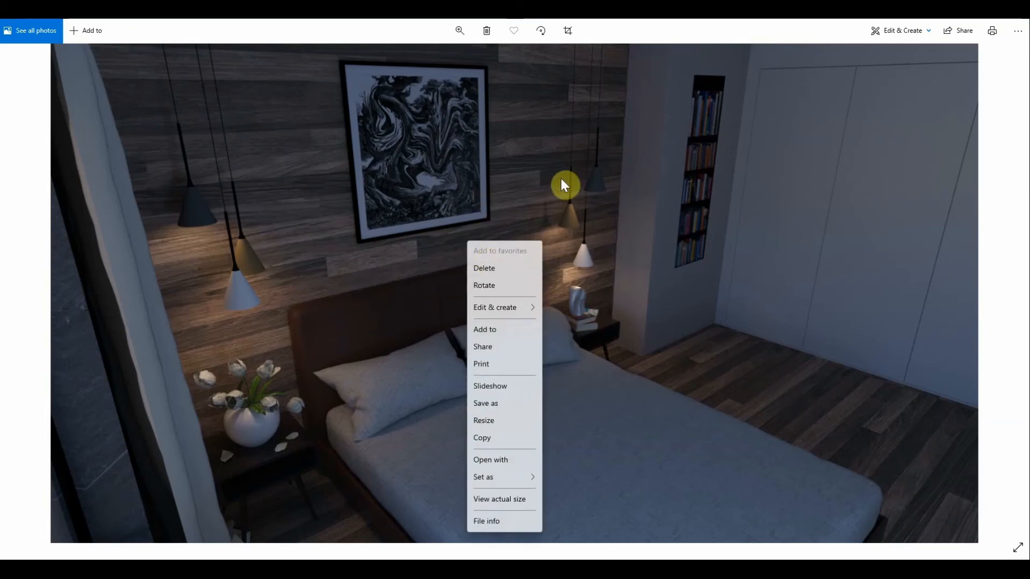
mouse_move(715, 20)
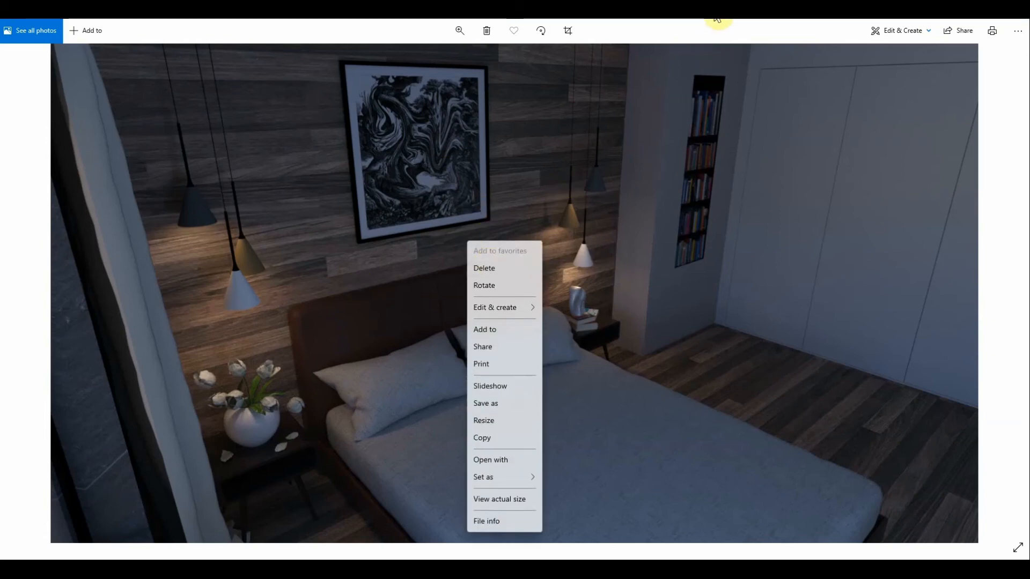